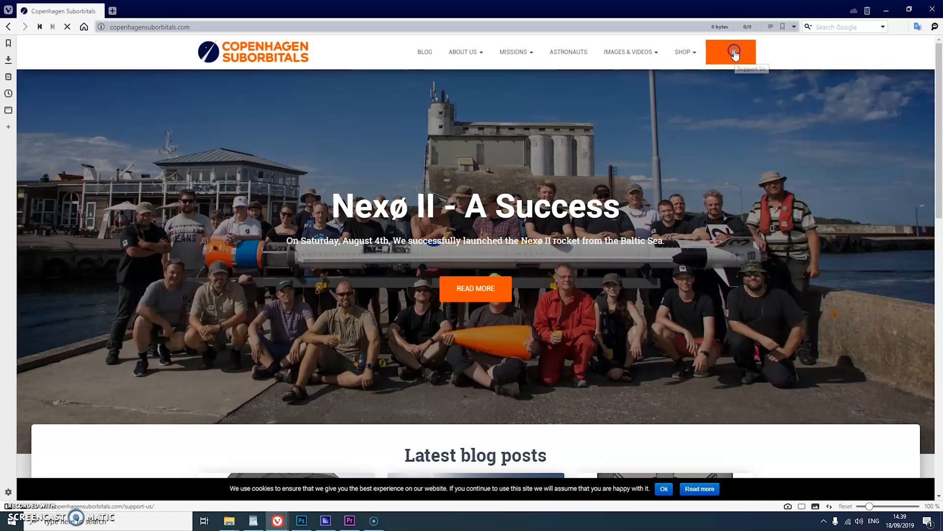
# Step: Go to the Support Us page and bring the Mach 2, Mach 3 and single donation options into view
pyautogui.click(731, 53)
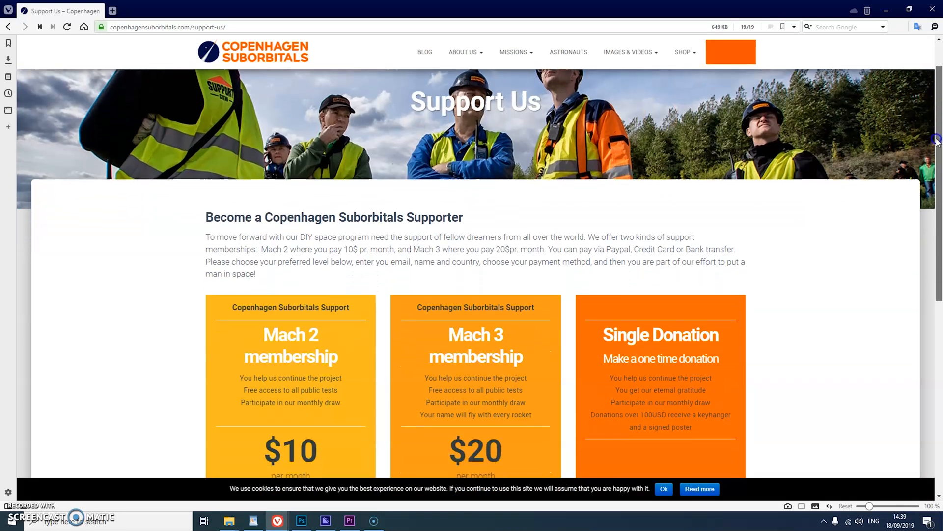
pyautogui.scroll(-3)
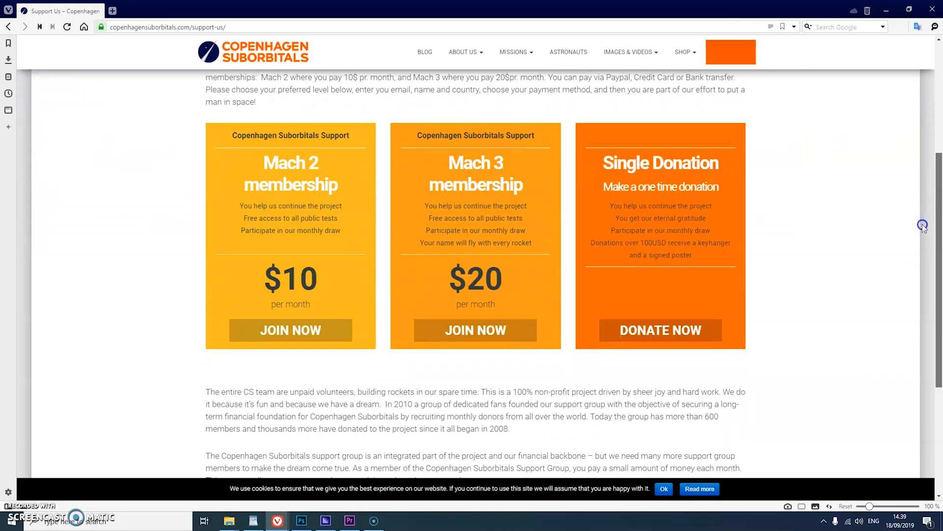